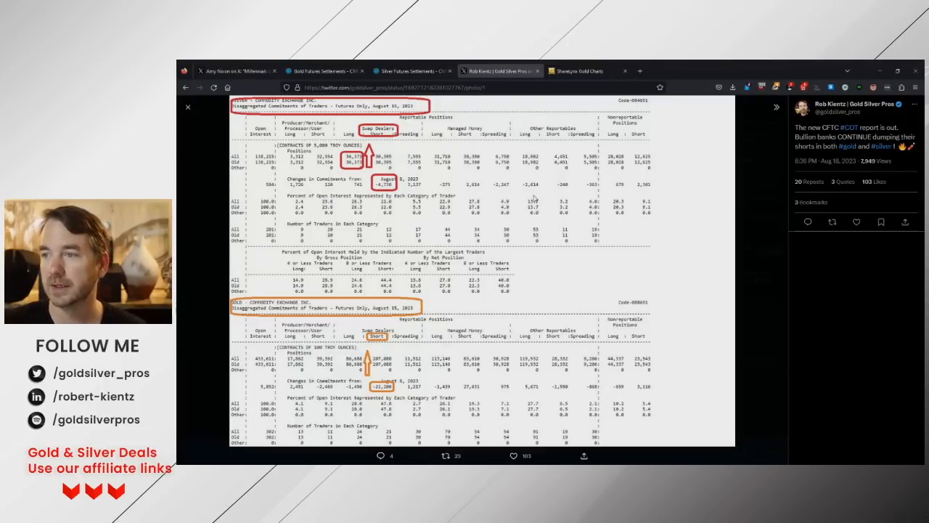
Step: View the tweet's "$156 Trillion in U.S. Assets" by-generation chart at full size
{"action": "left_click", "coordinate": [236, 70]}
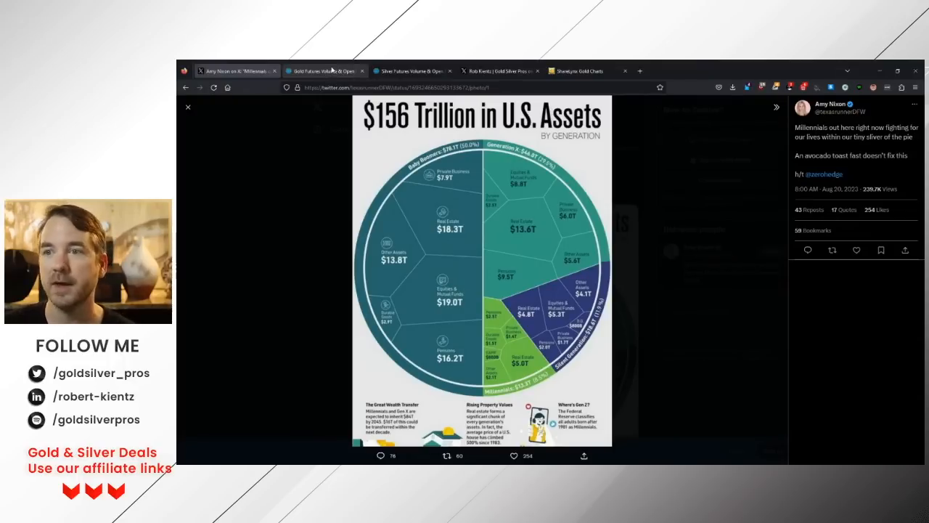
Step: Reach the gold futures Final Data table and mark the DEC 2023 open interest figure
{"action": "left_click", "coordinate": [322, 69]}
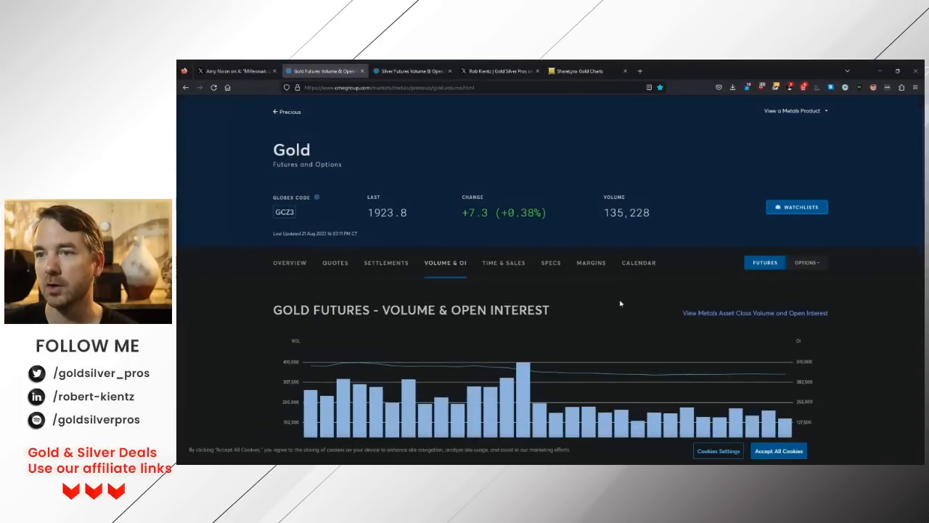
{"action": "scroll", "scroll_direction": "down", "scroll_amount": 3}
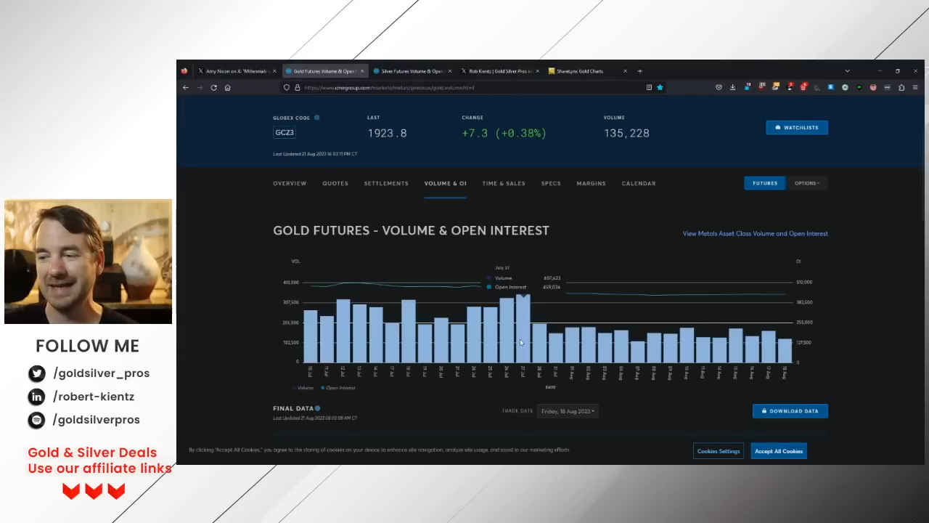
{"action": "scroll", "scroll_direction": "down", "scroll_amount": 3}
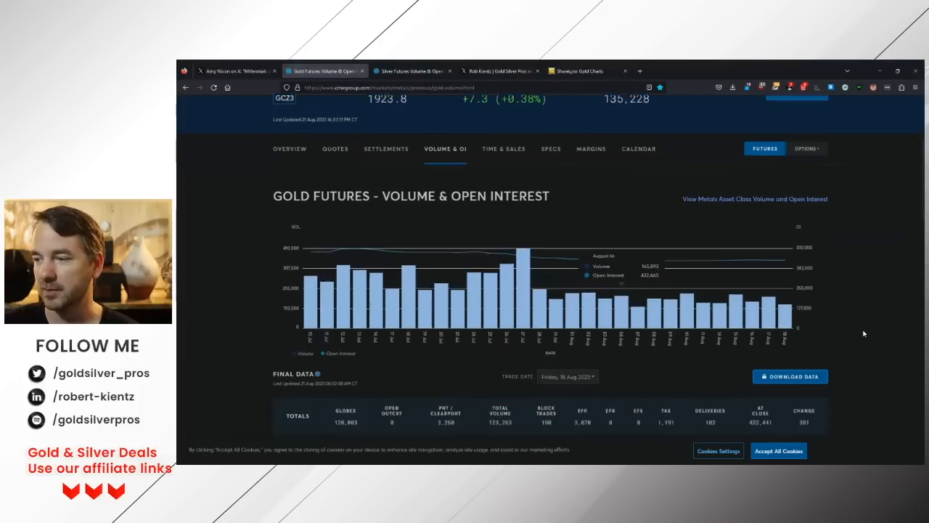
{"action": "scroll", "scroll_direction": "down", "scroll_amount": 3}
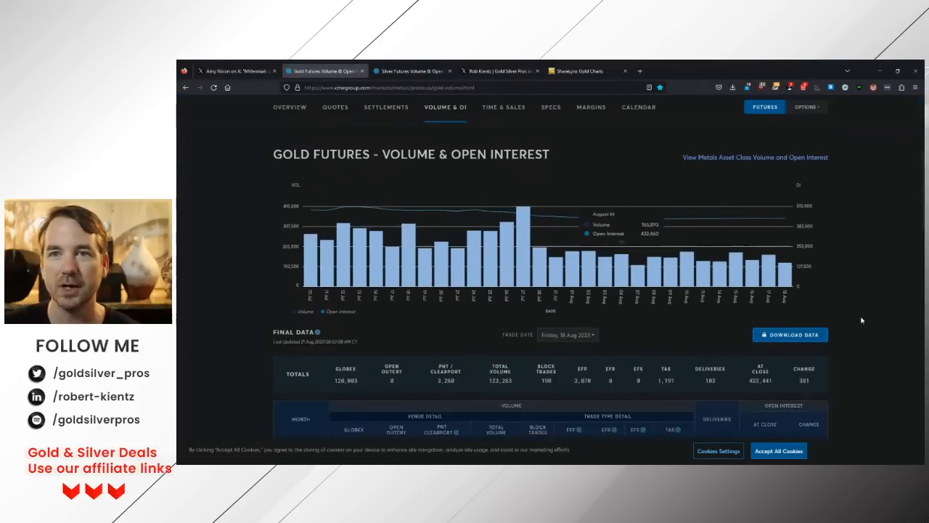
{"action": "scroll", "scroll_direction": "down", "scroll_amount": 3}
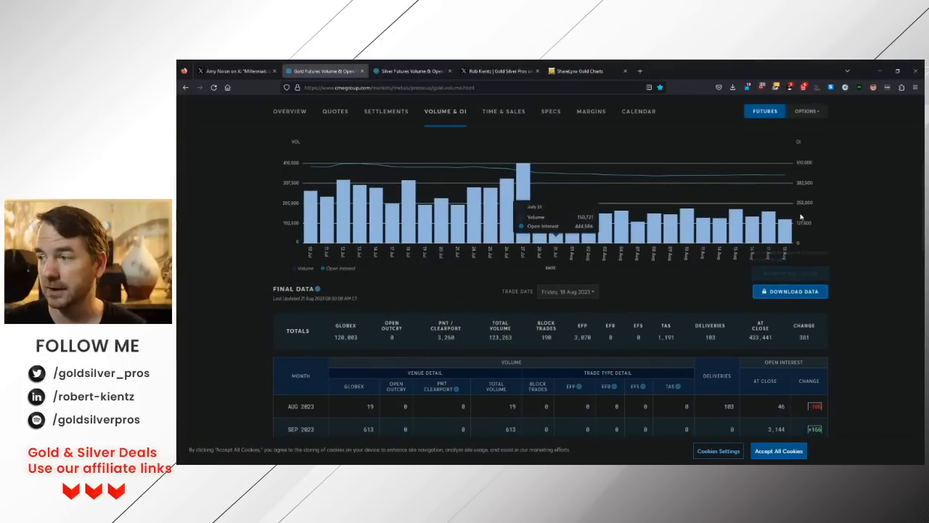
{"action": "scroll", "scroll_direction": "down", "scroll_amount": 3}
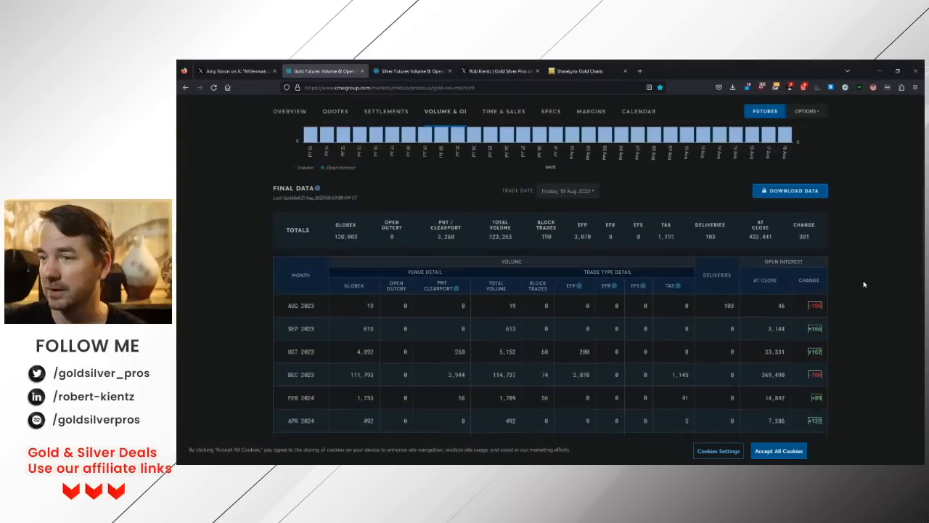
{"action": "scroll", "scroll_direction": "down", "scroll_amount": 3}
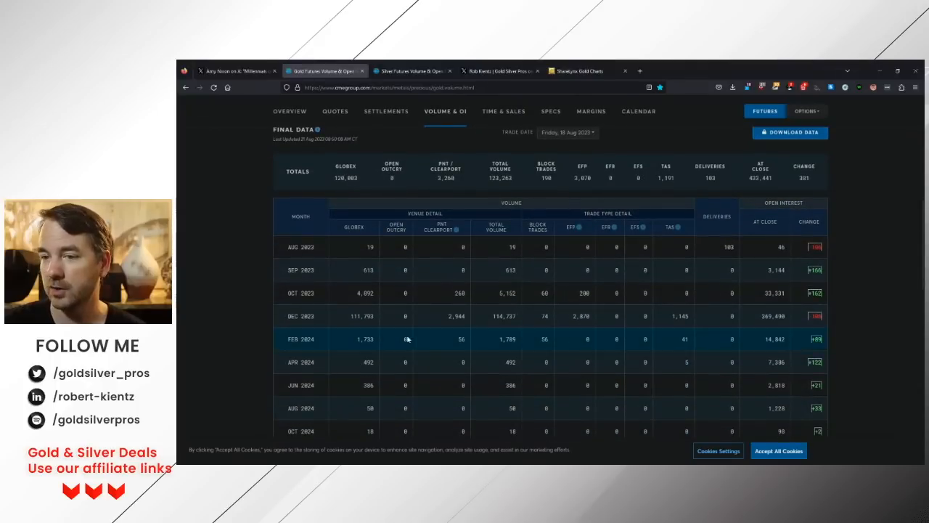
{"action": "mouse_move", "coordinate": [297, 317]}
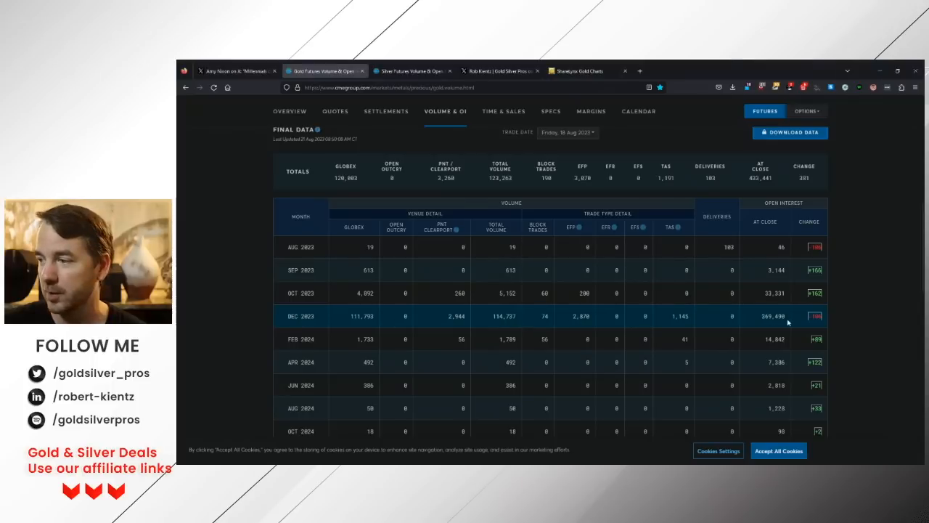
{"action": "double_click", "coordinate": [773, 317]}
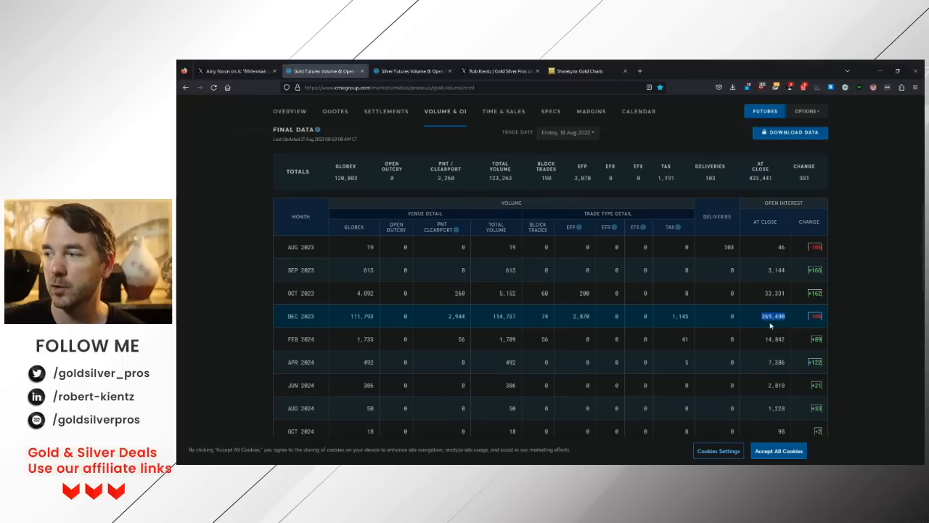
{"action": "mouse_move", "coordinate": [677, 316]}
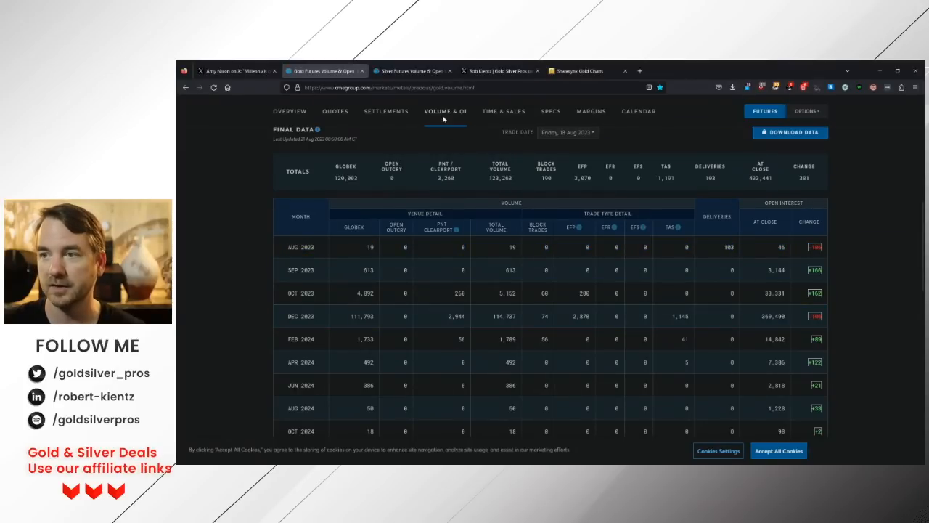
{"action": "mouse_move", "coordinate": [409, 149]}
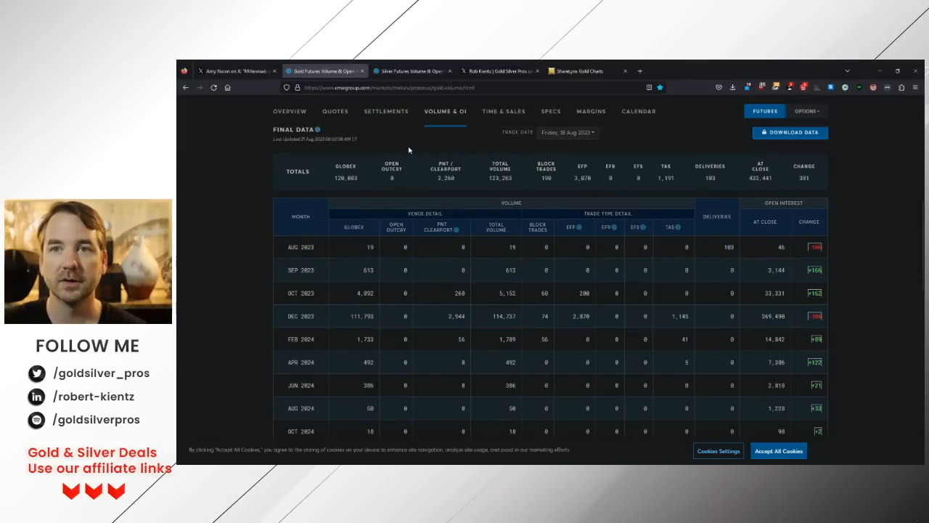
{"action": "mouse_move", "coordinate": [825, 316]}
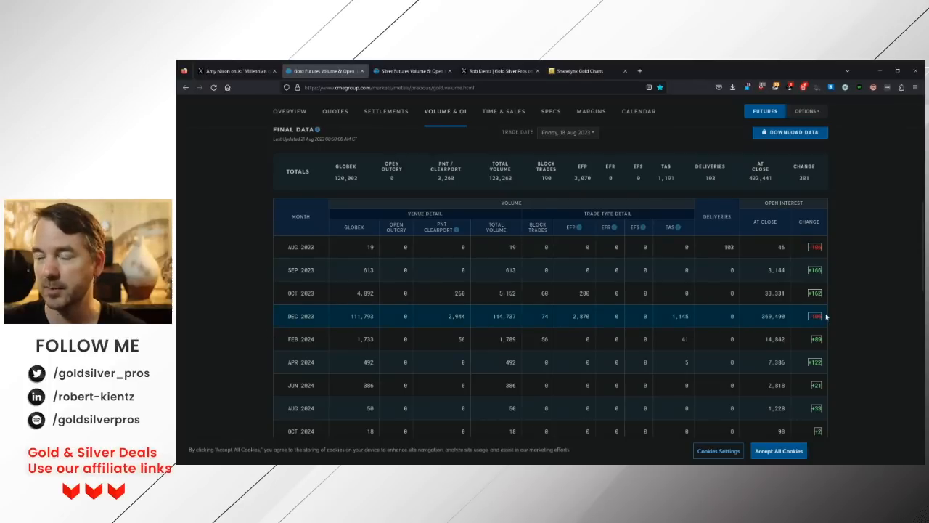
Step: Show gold futures settlements for Friday 18 Aug 2023
{"action": "left_click", "coordinate": [387, 111]}
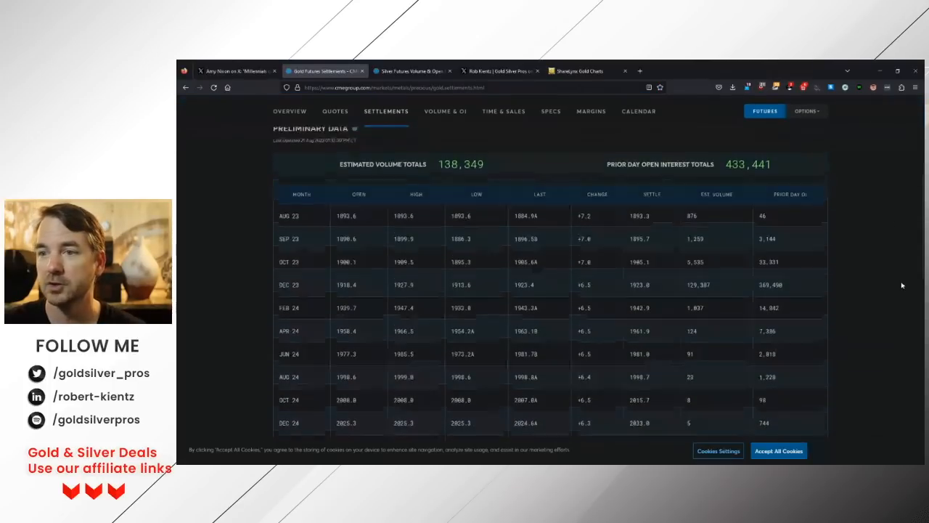
{"action": "scroll", "scroll_direction": "up", "scroll_amount": 3}
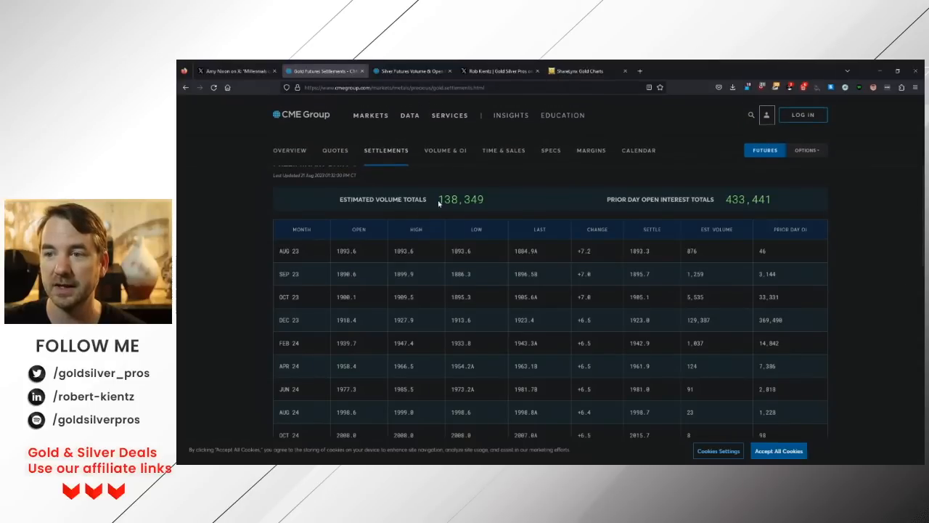
{"action": "scroll", "scroll_direction": "down", "scroll_amount": 3}
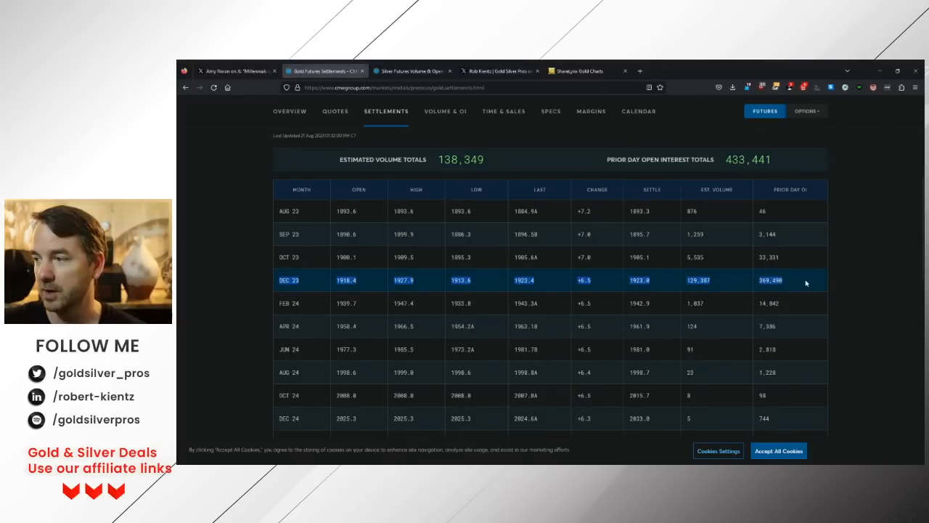
{"action": "mouse_move", "coordinate": [714, 282]}
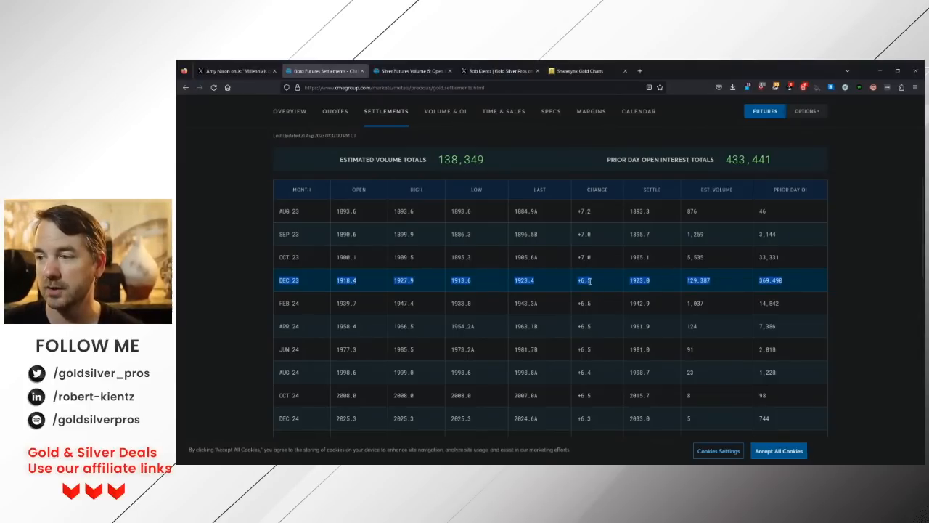
{"action": "scroll", "scroll_direction": "up", "scroll_amount": 3}
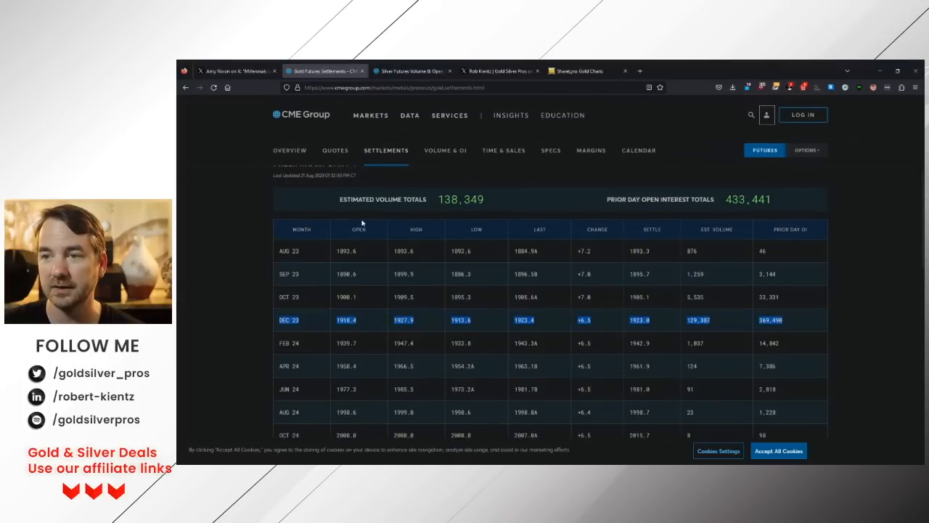
{"action": "left_click", "coordinate": [340, 183]}
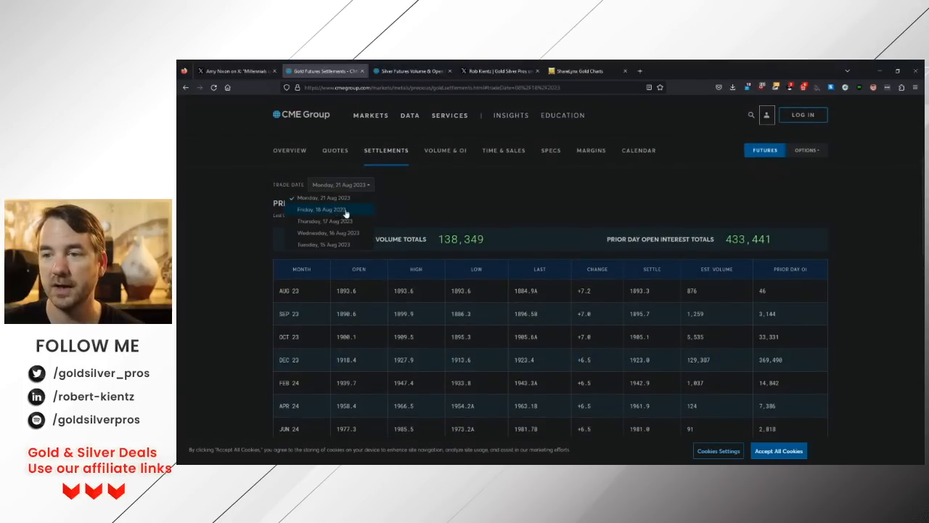
{"action": "left_click", "coordinate": [322, 209]}
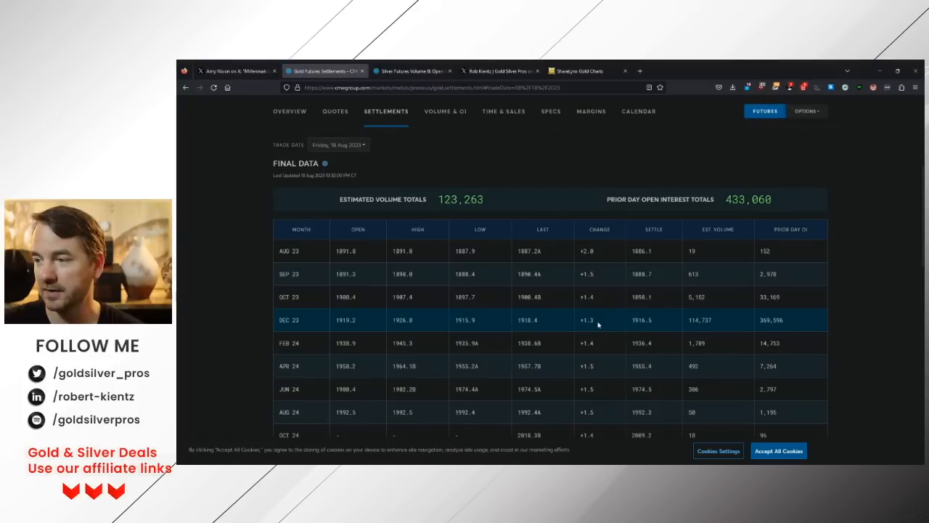
Step: Show gold settlements for Wednesday 16 Aug 2023, then move to silver volume and OI
{"action": "left_click", "coordinate": [339, 145]}
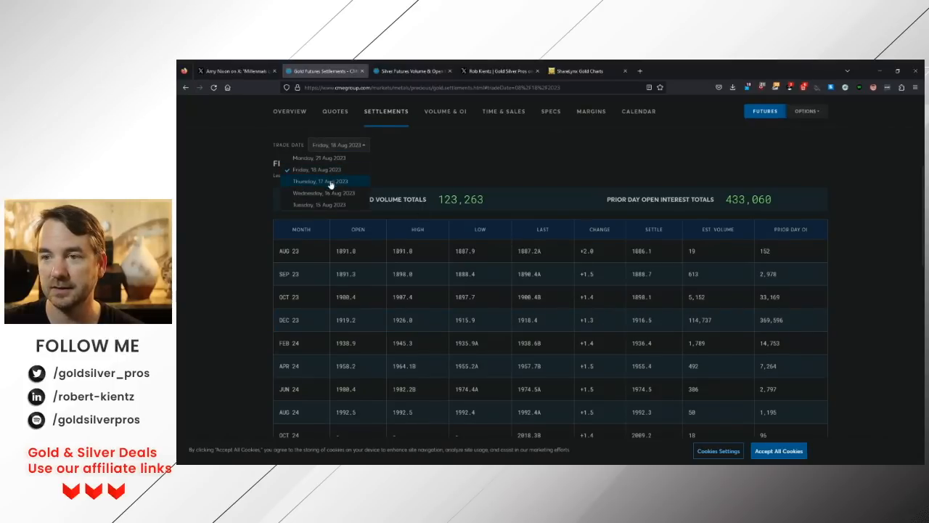
{"action": "left_click", "coordinate": [319, 180]}
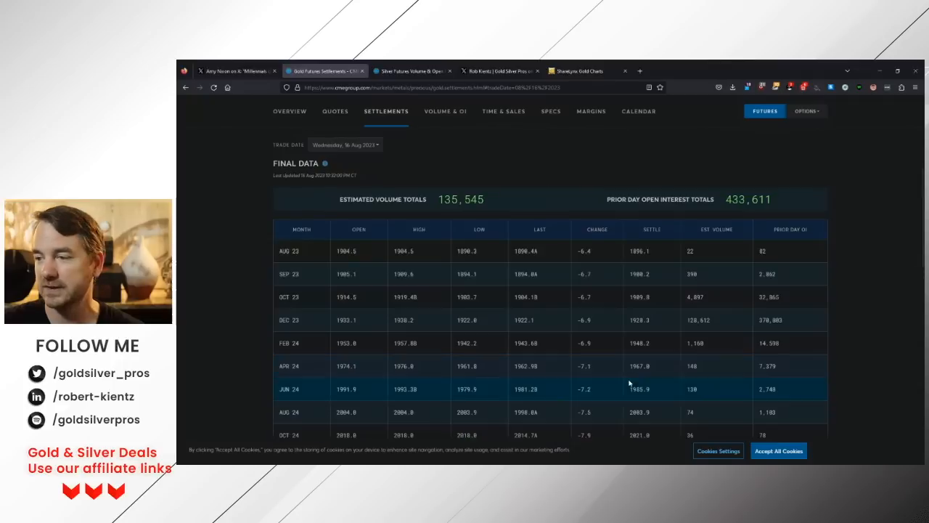
{"action": "mouse_move", "coordinate": [232, 250]}
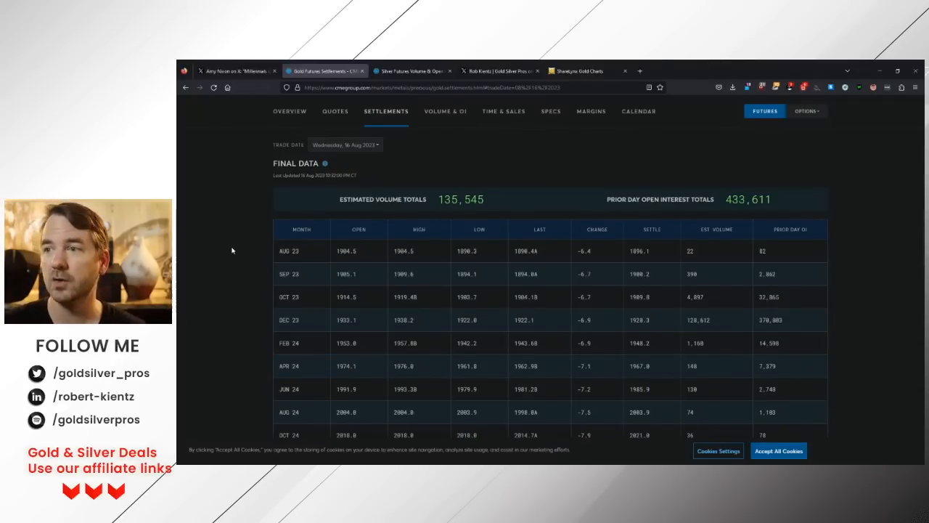
{"action": "left_click", "coordinate": [410, 70]}
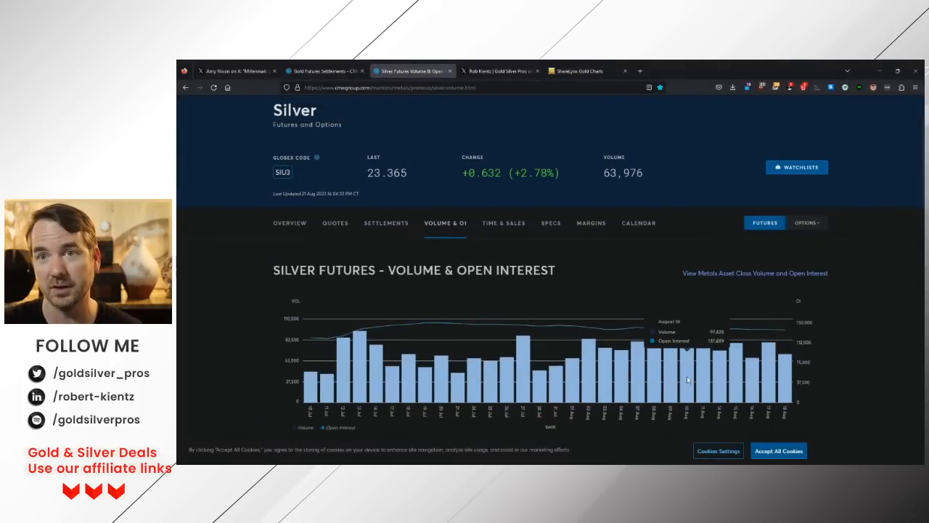
Step: Reach the silver futures Final Data table by contract month for Friday 18 Aug 2023
{"action": "scroll", "scroll_direction": "down", "scroll_amount": 3}
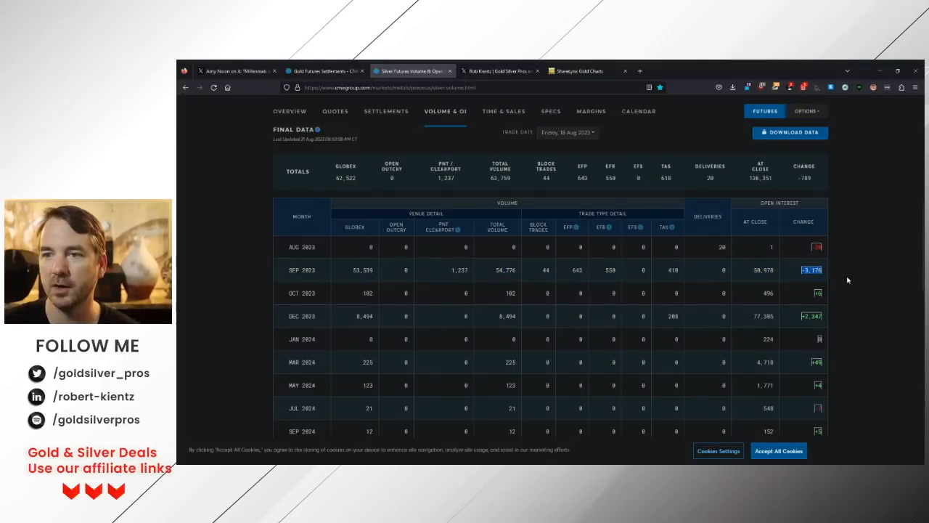
{"action": "scroll", "scroll_direction": "up", "scroll_amount": 3}
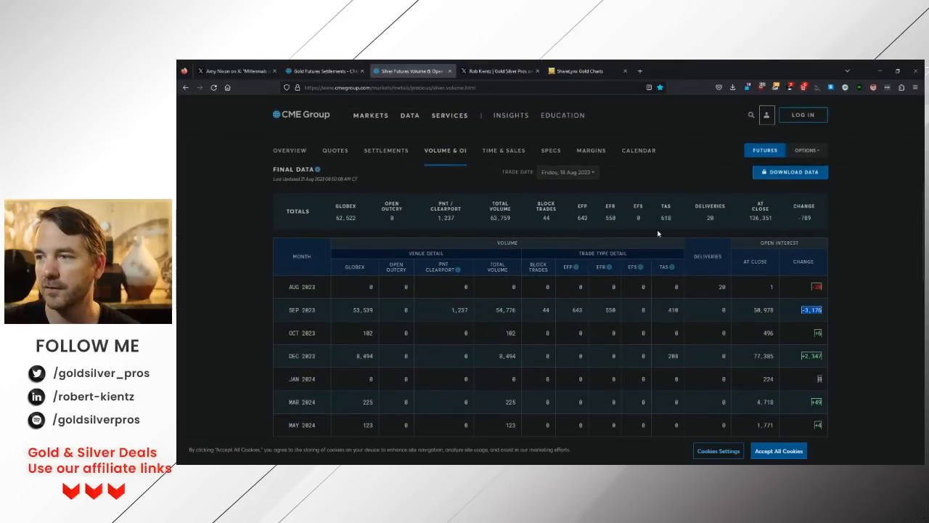
{"action": "mouse_move", "coordinate": [843, 360]}
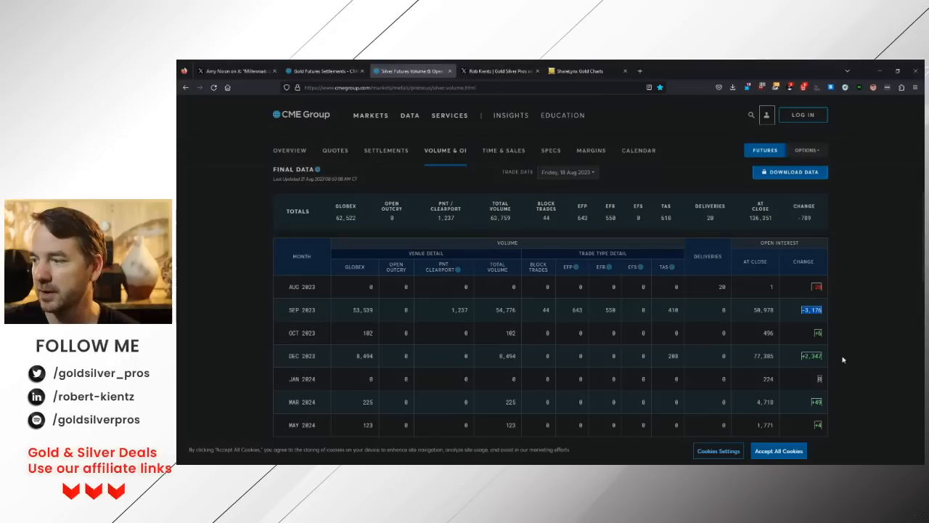
{"action": "mouse_move", "coordinate": [337, 356]}
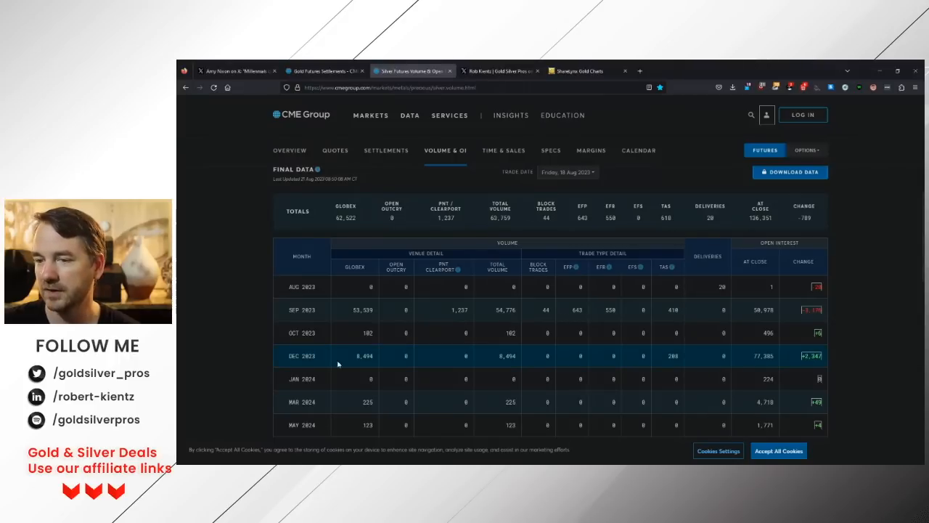
{"action": "mouse_move", "coordinate": [752, 360]}
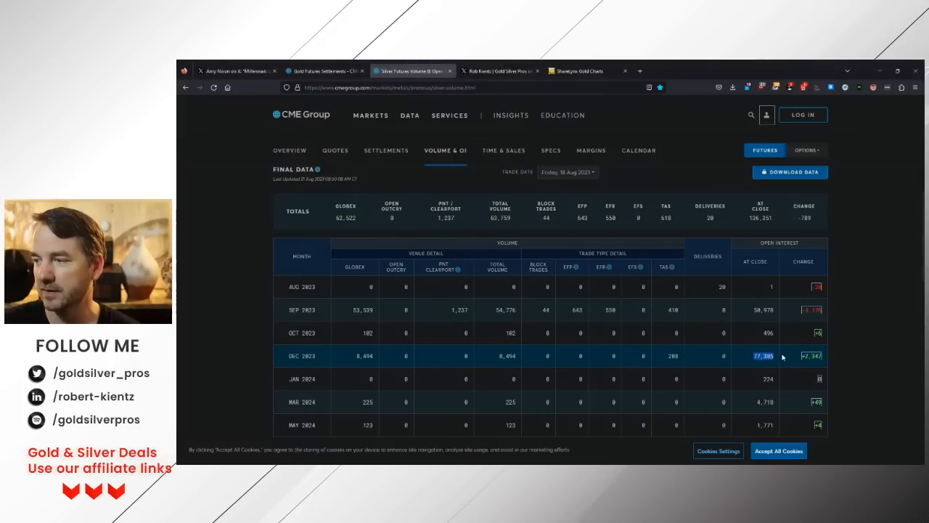
{"action": "mouse_move", "coordinate": [528, 366]}
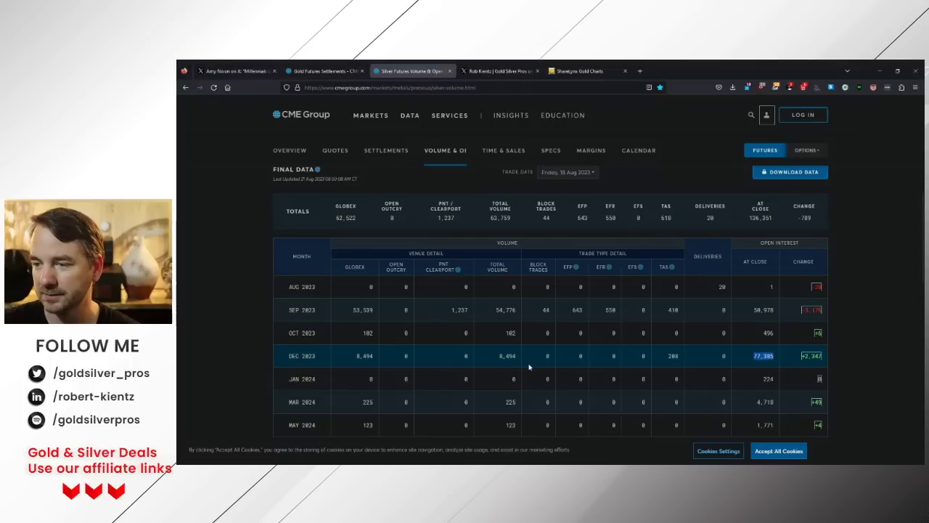
{"action": "mouse_move", "coordinate": [589, 364]}
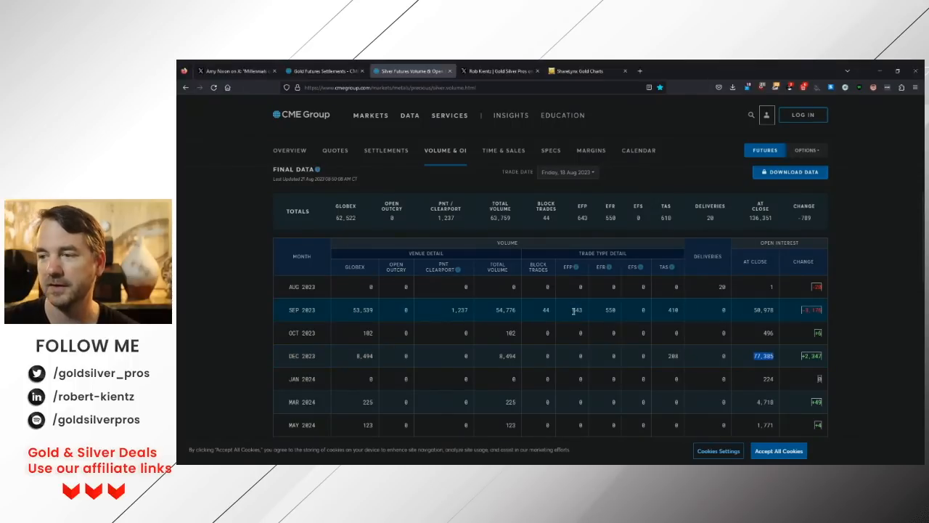
{"action": "left_click", "coordinate": [575, 311]}
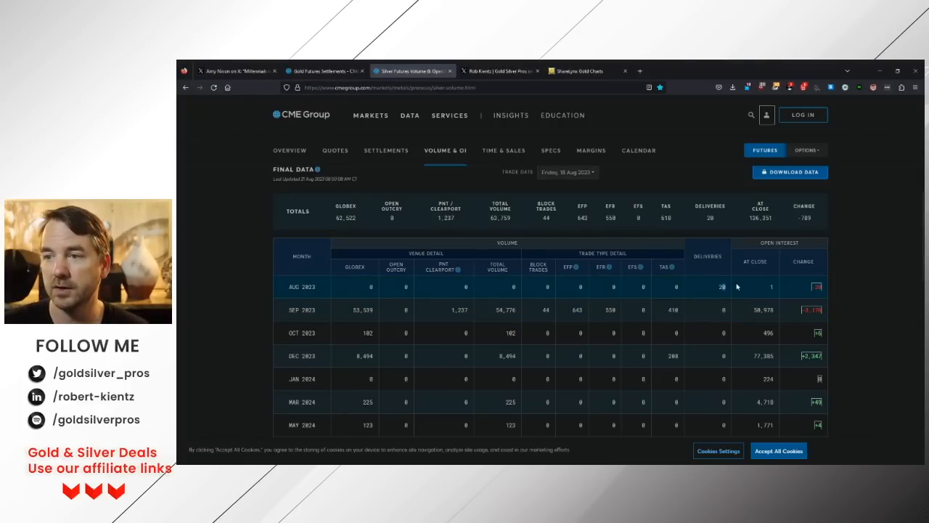
Step: View silver futures preliminary Monday 21 Aug 2023 settlements and bring up the trade-date list
{"action": "left_click", "coordinate": [386, 149]}
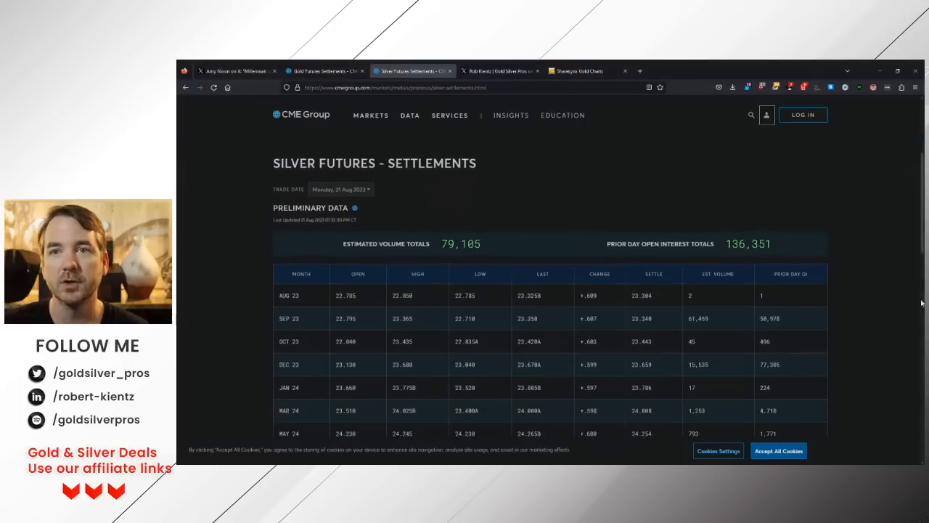
{"action": "scroll", "scroll_direction": "down", "scroll_amount": 3}
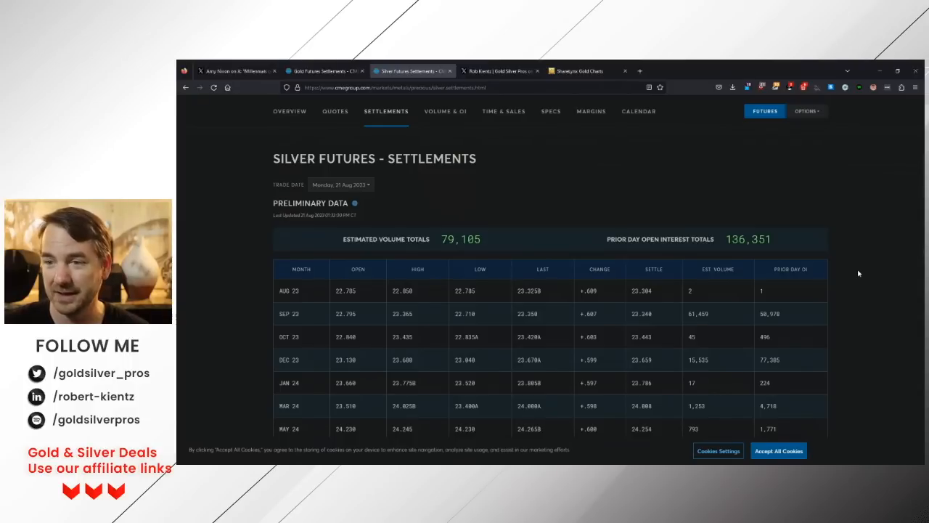
{"action": "mouse_move", "coordinate": [325, 222]}
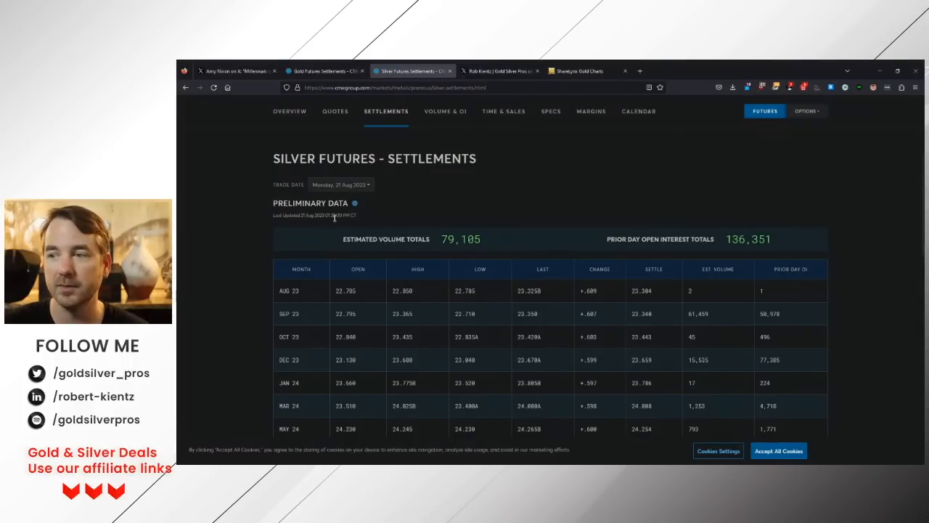
{"action": "mouse_move", "coordinate": [573, 208]}
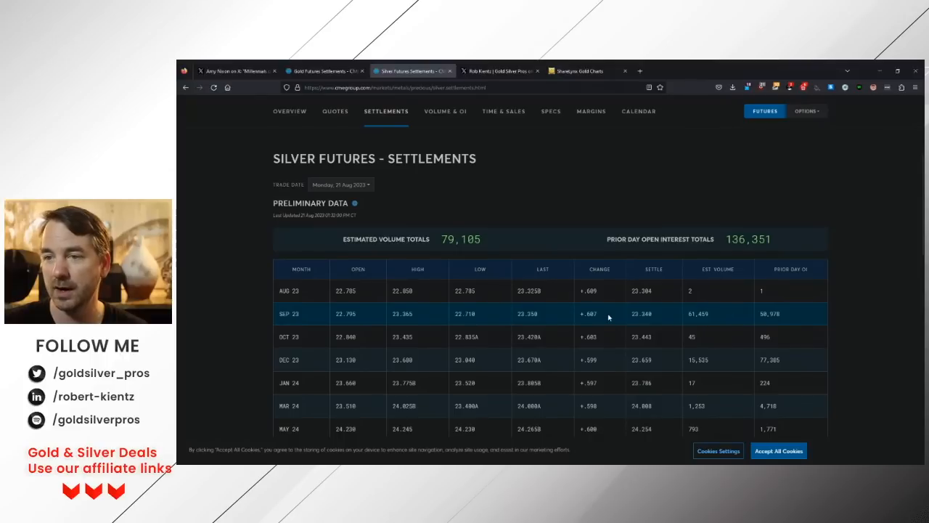
{"action": "mouse_move", "coordinate": [663, 320]}
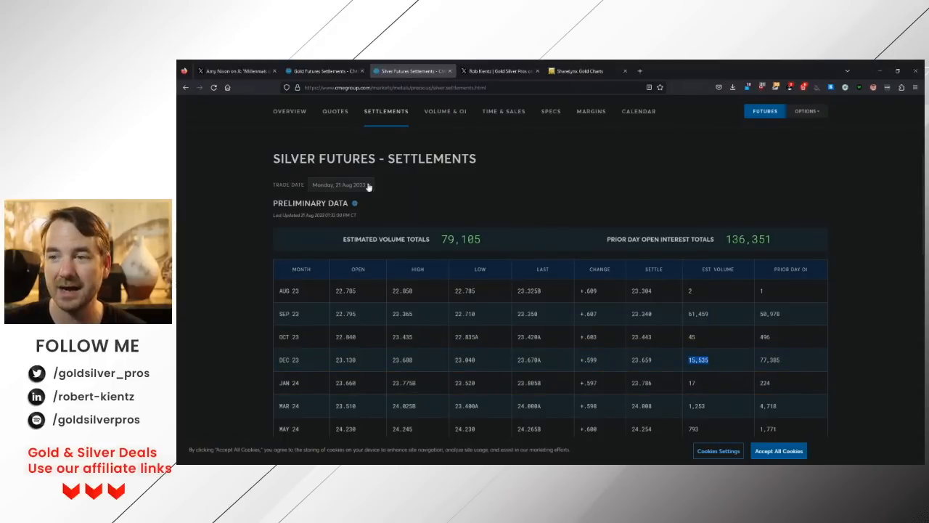
{"action": "left_click", "coordinate": [339, 184]}
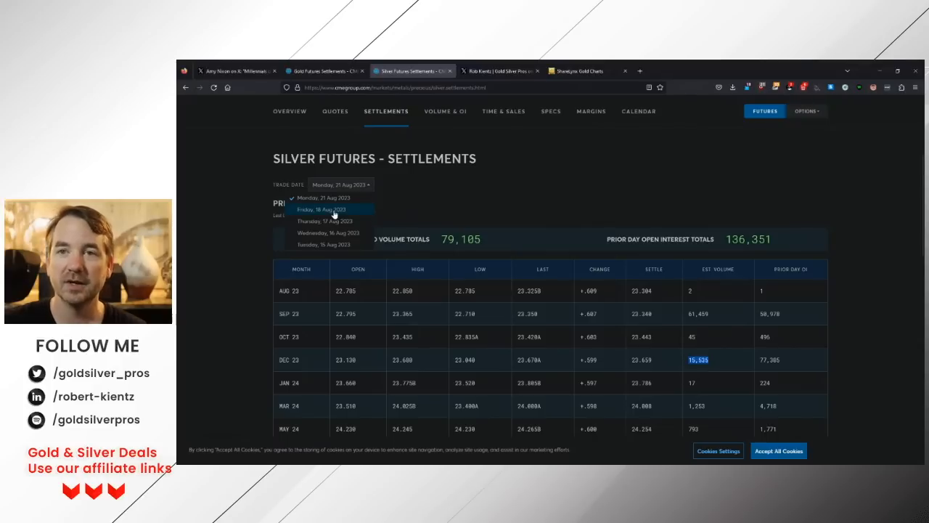
Step: Show silver settlements for Friday 18 Aug then Wednesday 16 Aug 2023, and return to the COT tweet
{"action": "left_click", "coordinate": [321, 209]}
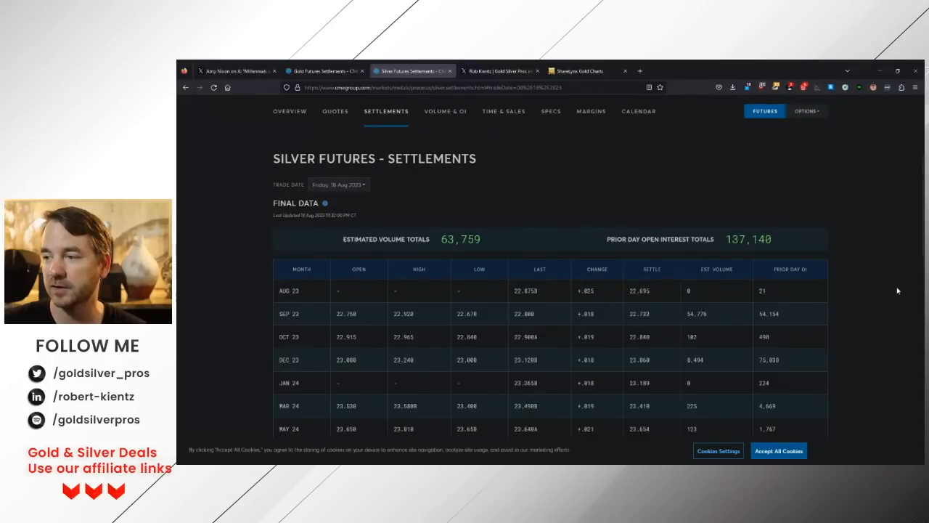
{"action": "scroll", "scroll_direction": "down", "scroll_amount": 3}
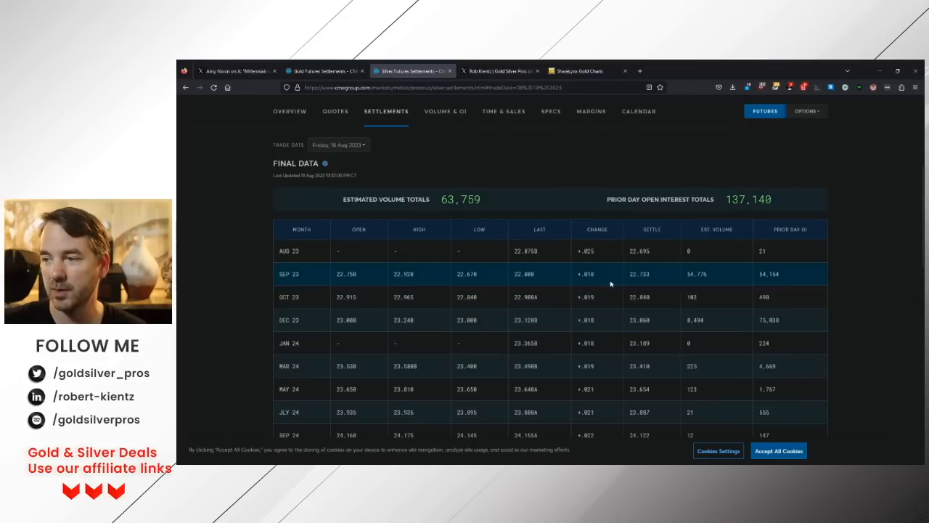
{"action": "left_click", "coordinate": [337, 145]}
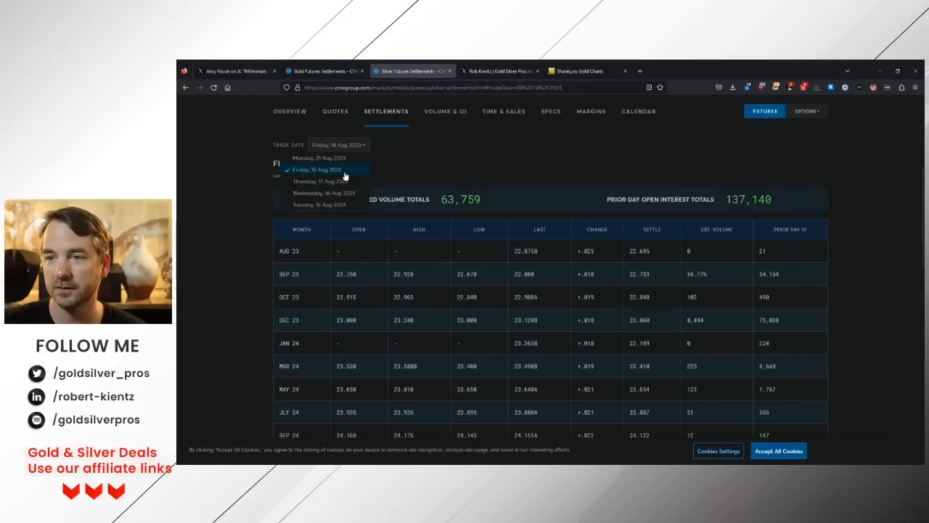
{"action": "left_click", "coordinate": [321, 180]}
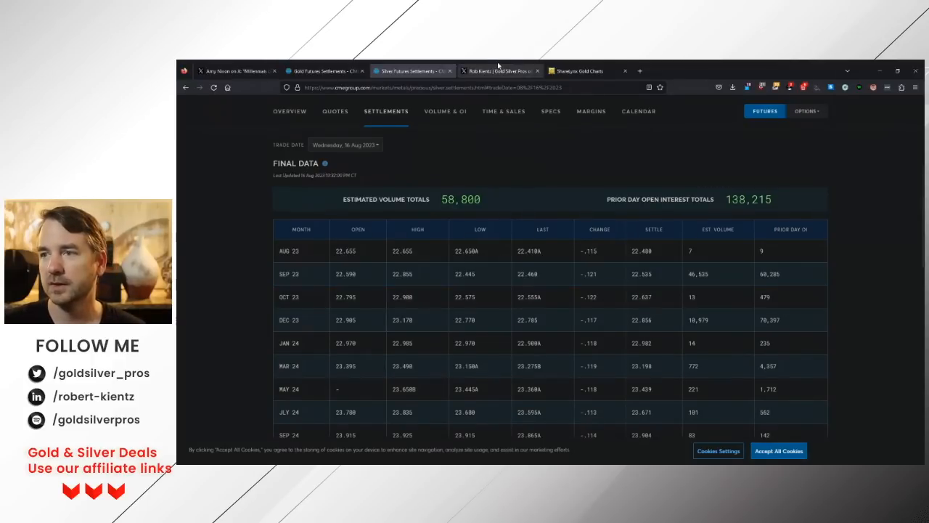
{"action": "left_click", "coordinate": [500, 70]}
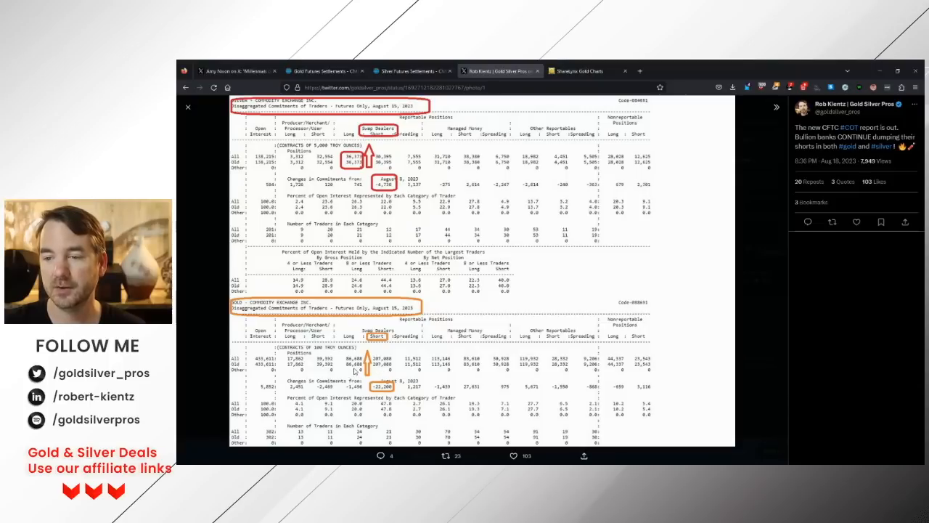
{"action": "mouse_move", "coordinate": [541, 322]}
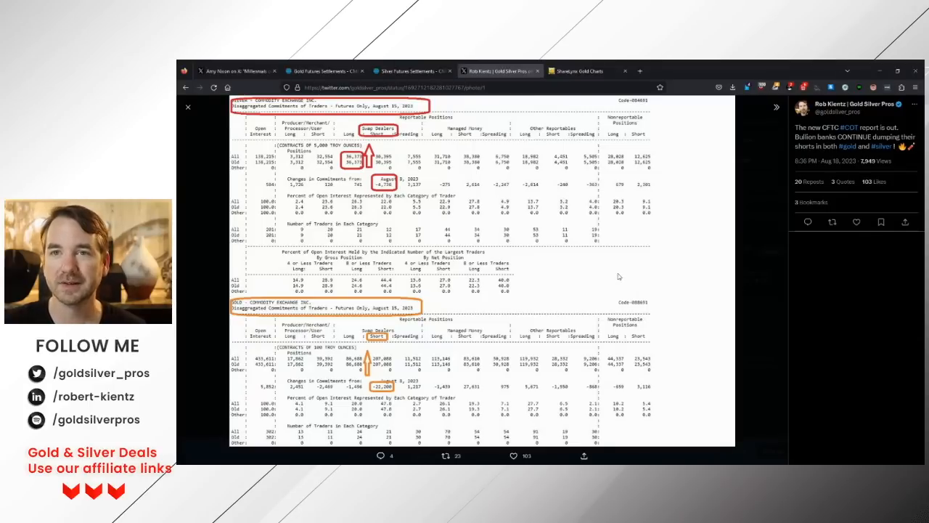
{"action": "mouse_move", "coordinate": [617, 279]}
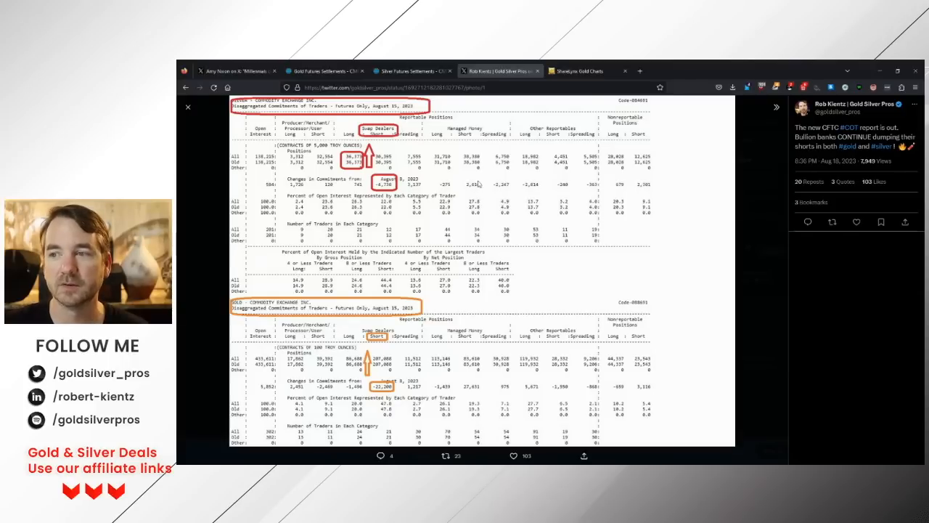
{"action": "mouse_move", "coordinate": [564, 230]}
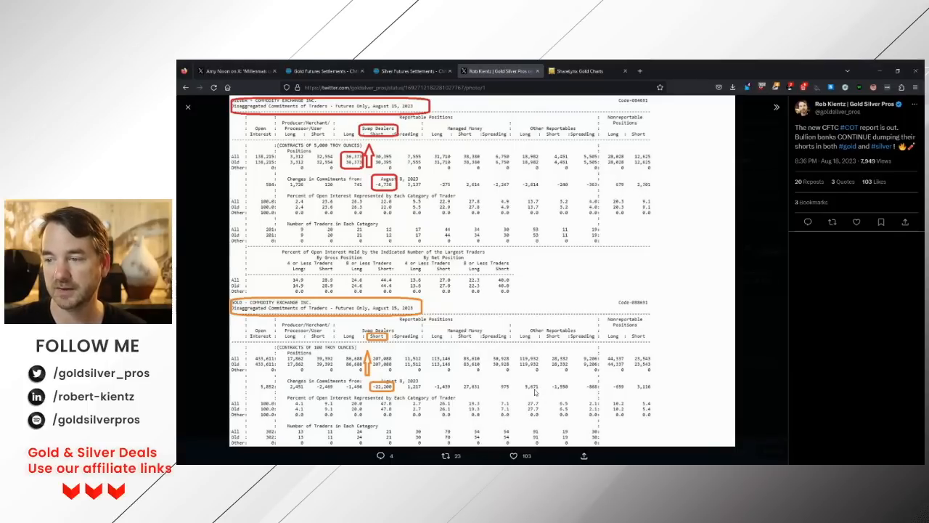
{"action": "mouse_move", "coordinate": [668, 279]}
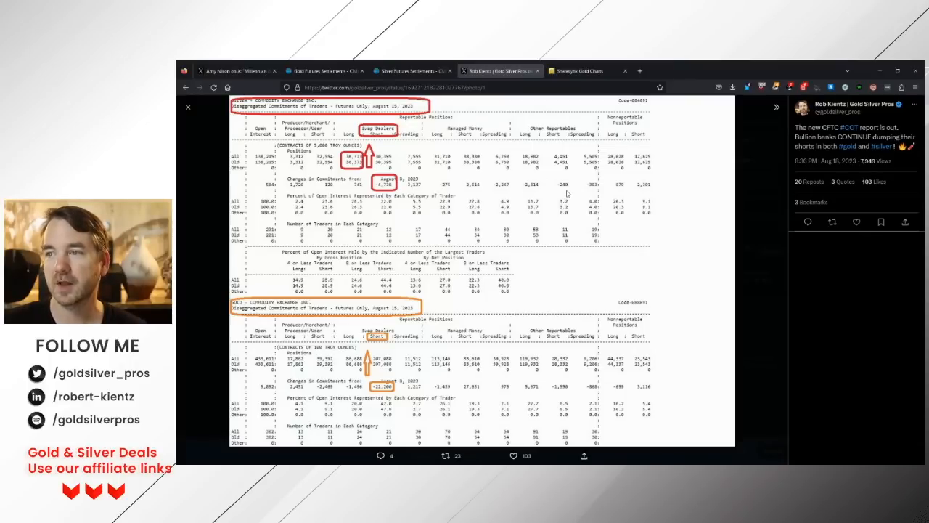
Step: Move from the annotated COT report tweet to the GoldChartsRus COMEX gold chart
{"action": "left_click", "coordinate": [581, 70]}
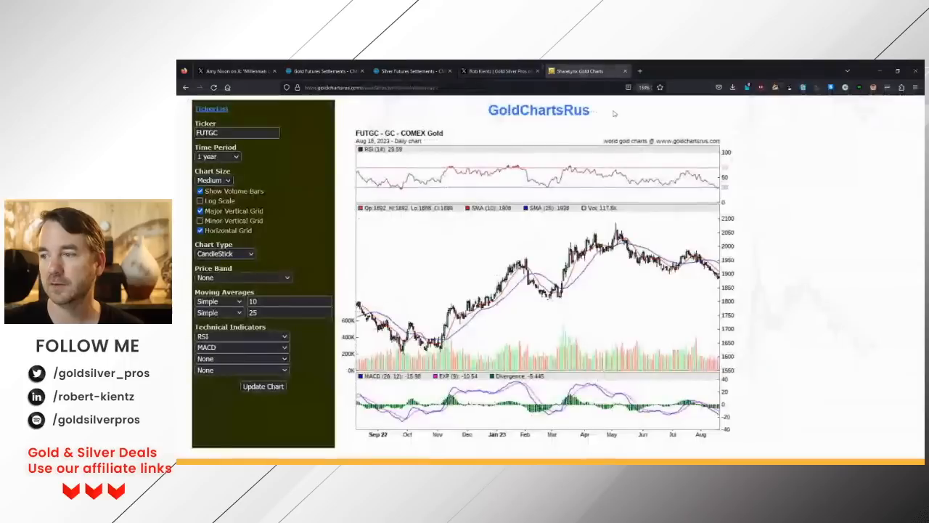
Step: Redraw the COMEX gold daily chart with Simple 50 and Simple 200 moving averages
{"action": "scroll", "scroll_direction": "down", "scroll_amount": 3}
{"action": "type", "text": "200"}
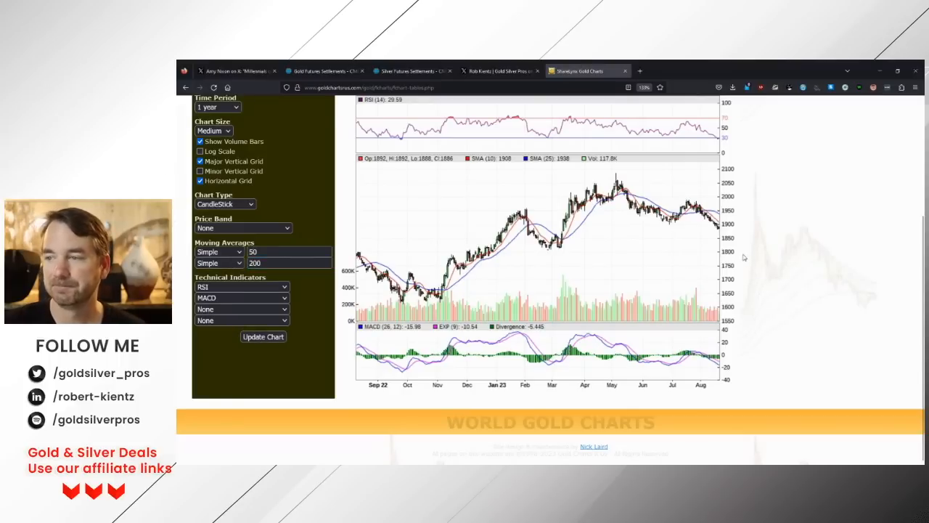
{"action": "left_click", "coordinate": [263, 337]}
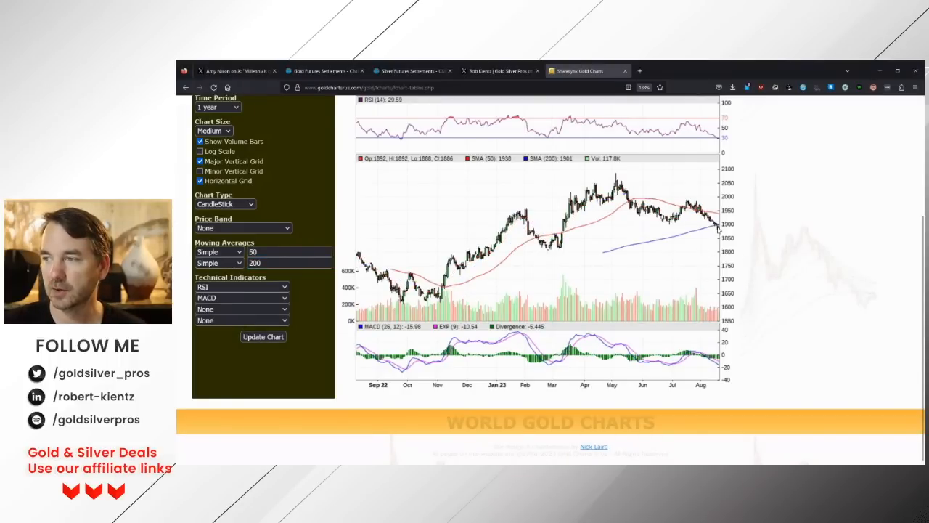
{"action": "mouse_move", "coordinate": [691, 236]}
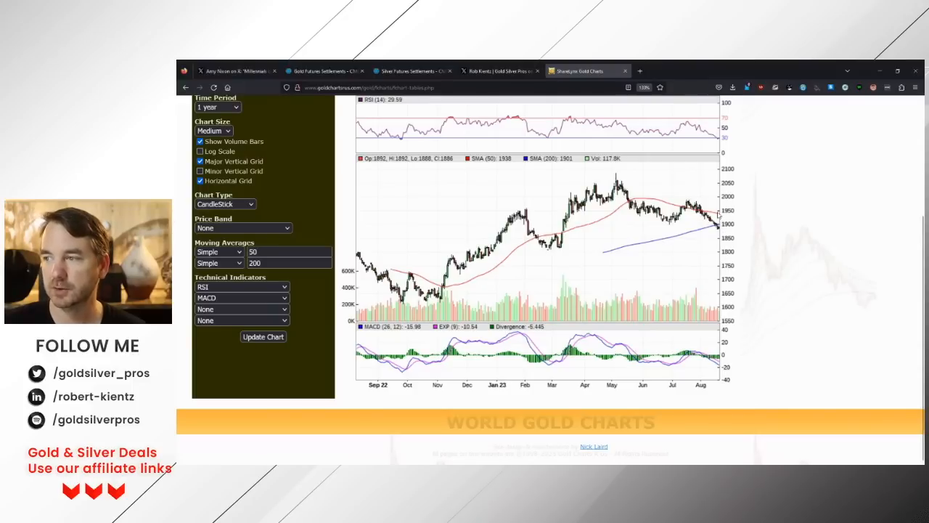
{"action": "mouse_move", "coordinate": [392, 171]}
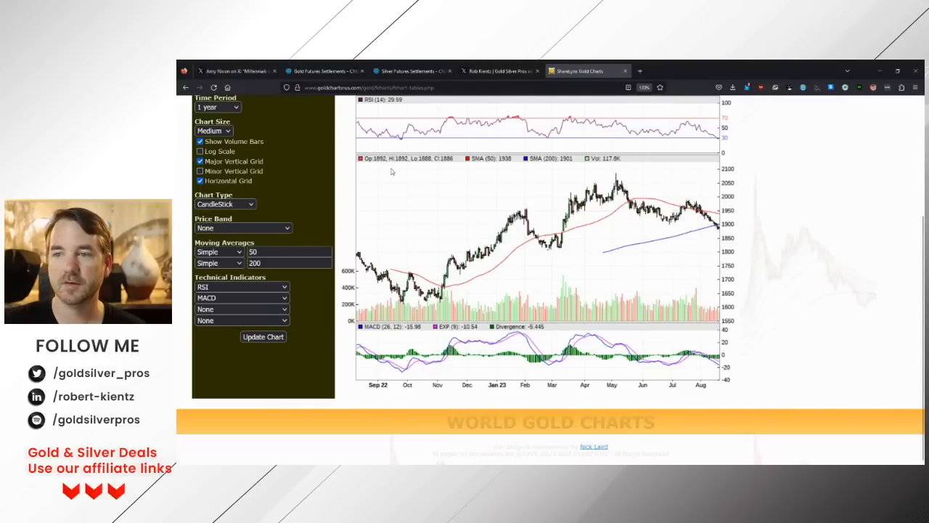
{"action": "scroll", "scroll_direction": "down", "scroll_amount": 3}
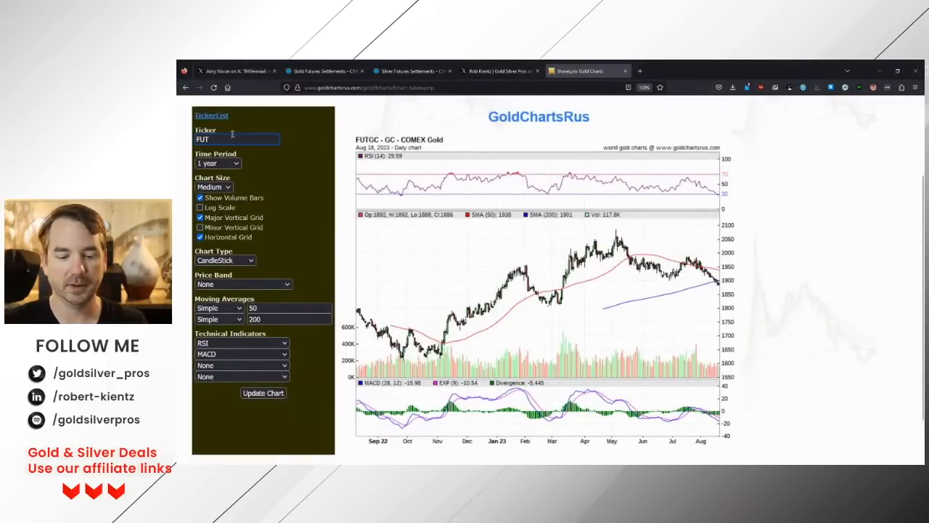
Step: Chart ticker FUTsi to show COMEX silver daily futures with the same averages
{"action": "type", "text": "si"}
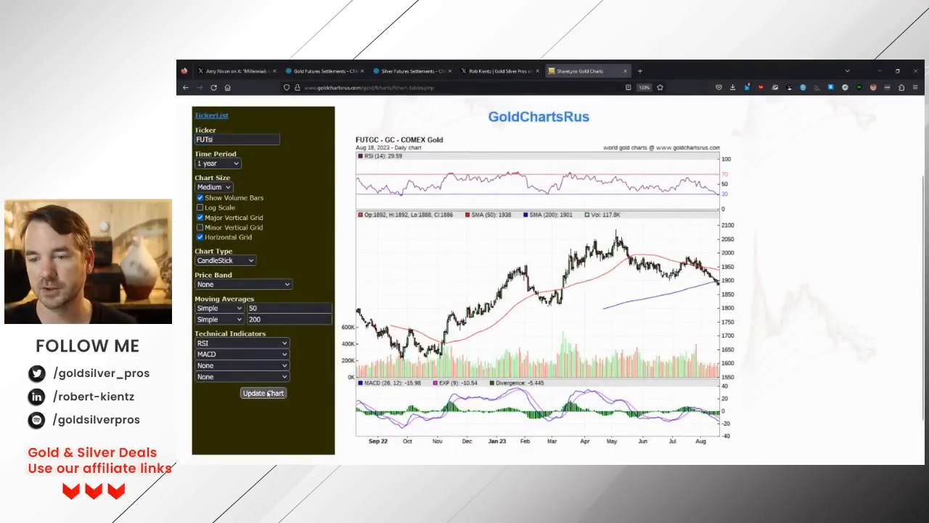
{"action": "left_click", "coordinate": [263, 392]}
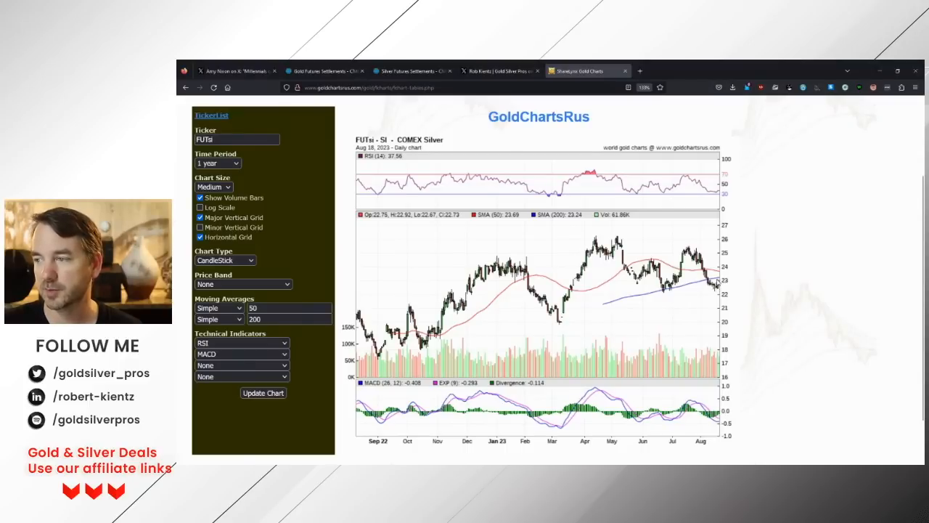
{"action": "left_click", "coordinate": [915, 89]}
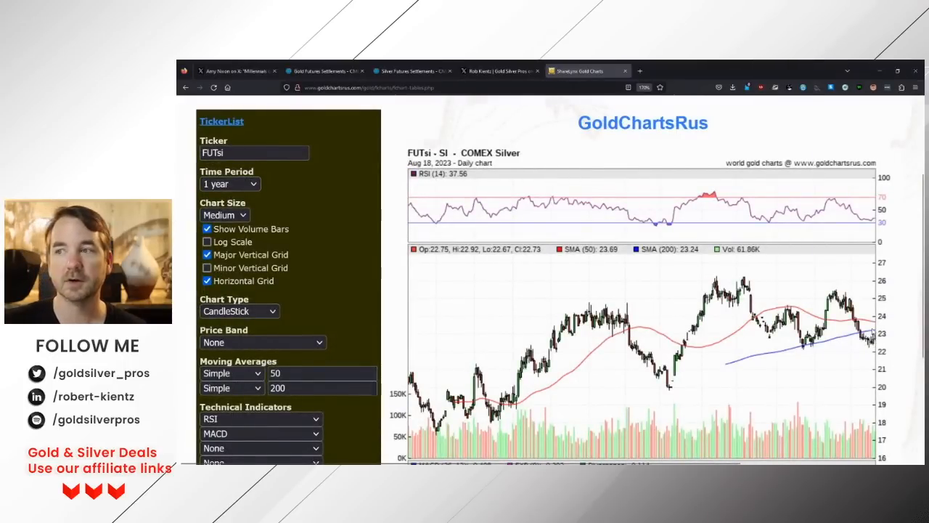
{"action": "left_click", "coordinate": [409, 70]}
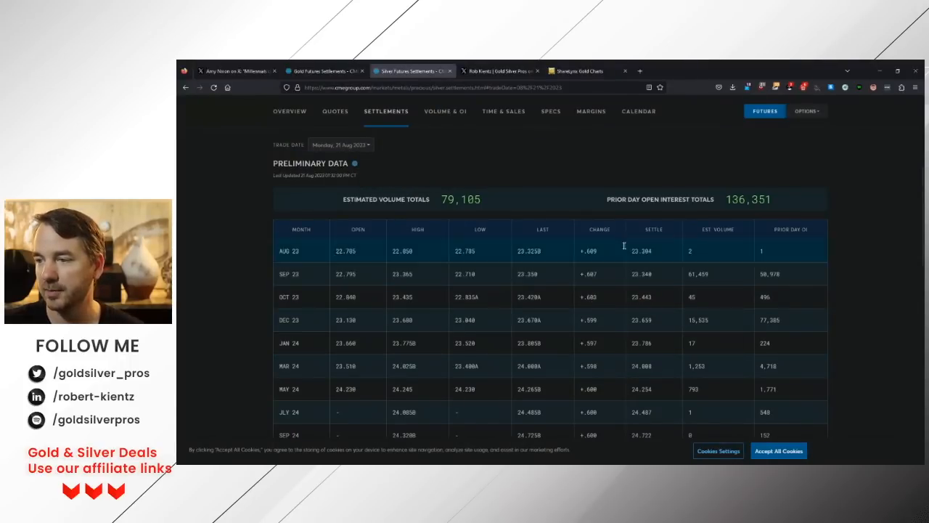
{"action": "left_click", "coordinate": [586, 69]}
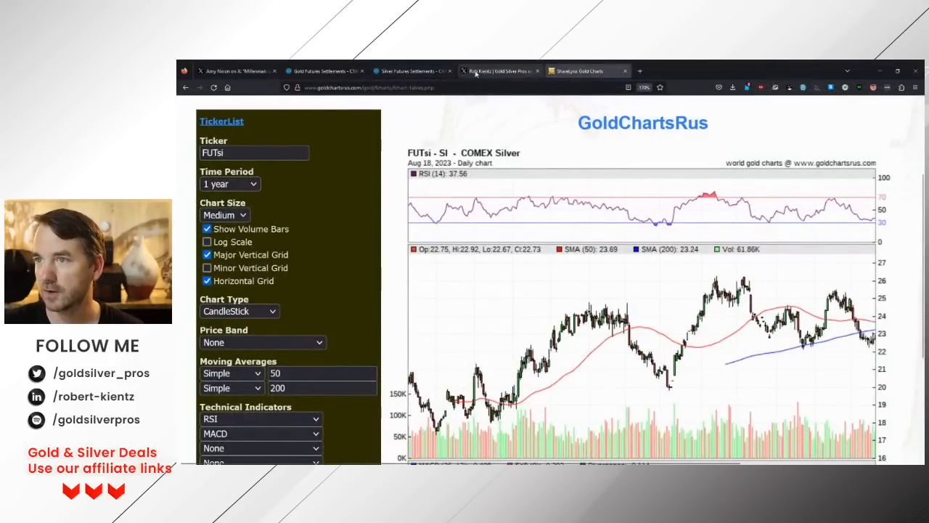
{"action": "left_click", "coordinate": [322, 70]}
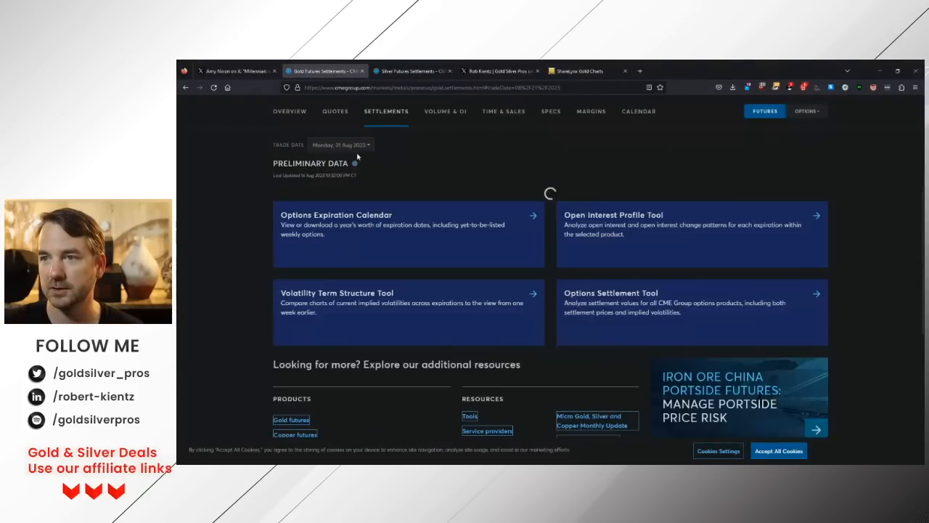
{"action": "left_click", "coordinate": [581, 70]}
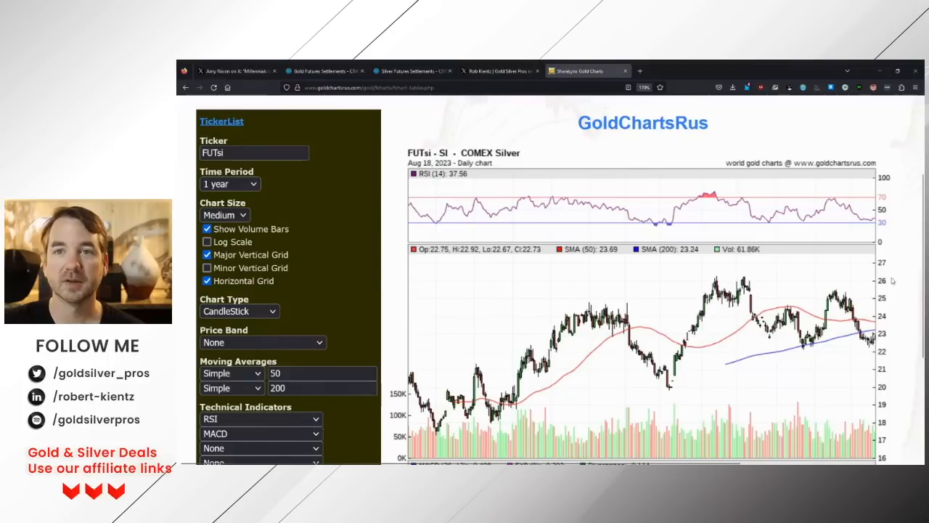
{"action": "mouse_move", "coordinate": [668, 160]}
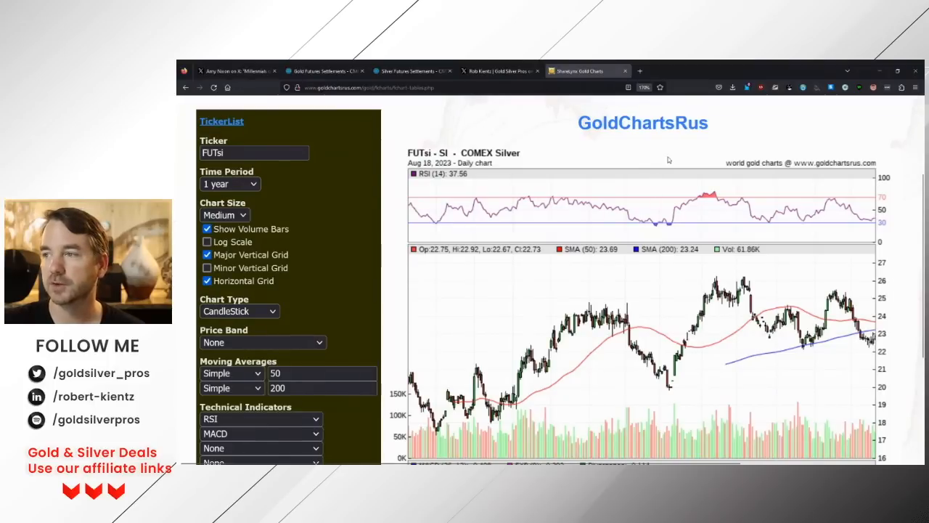